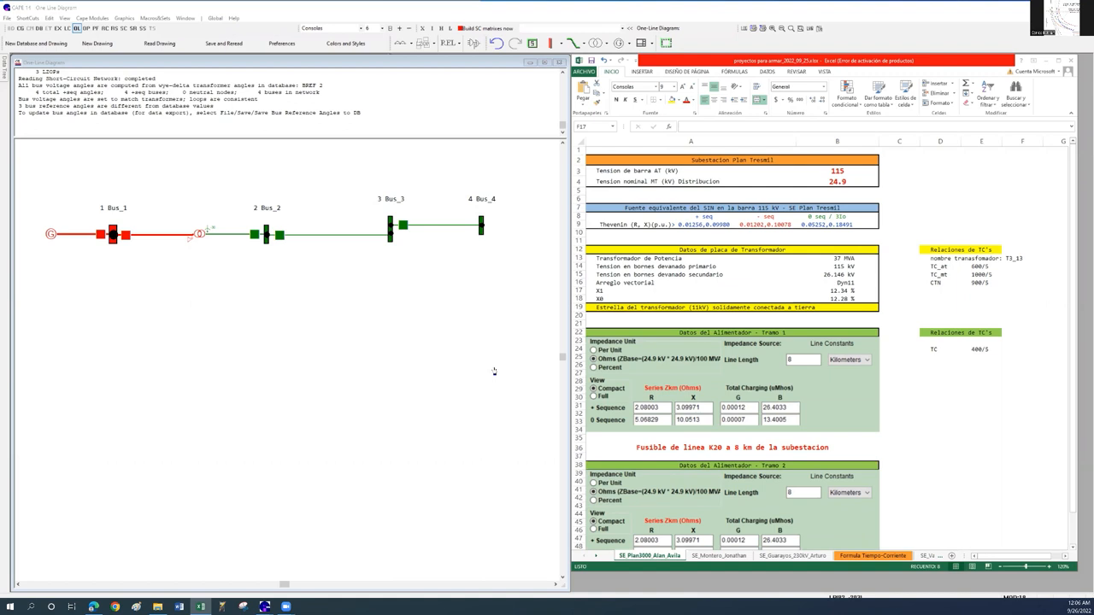
{"action": "mouse_move", "coordinate": [382, 328]}
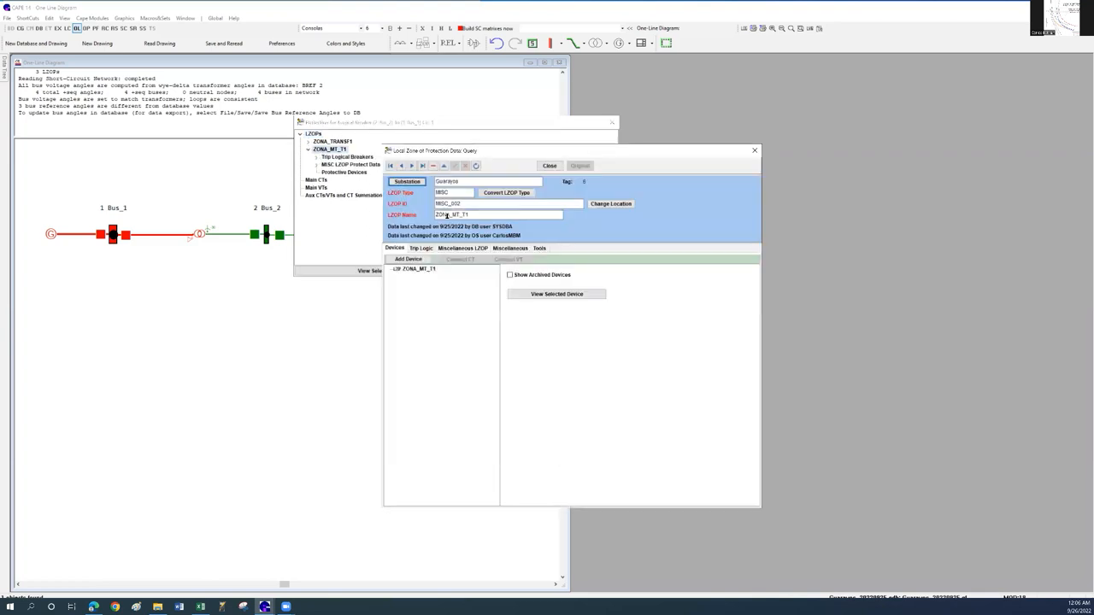
Close the protection zone details and expand the ZONA_TRANSF1 zone to view its contents
{"action": "left_click", "coordinate": [551, 164]}
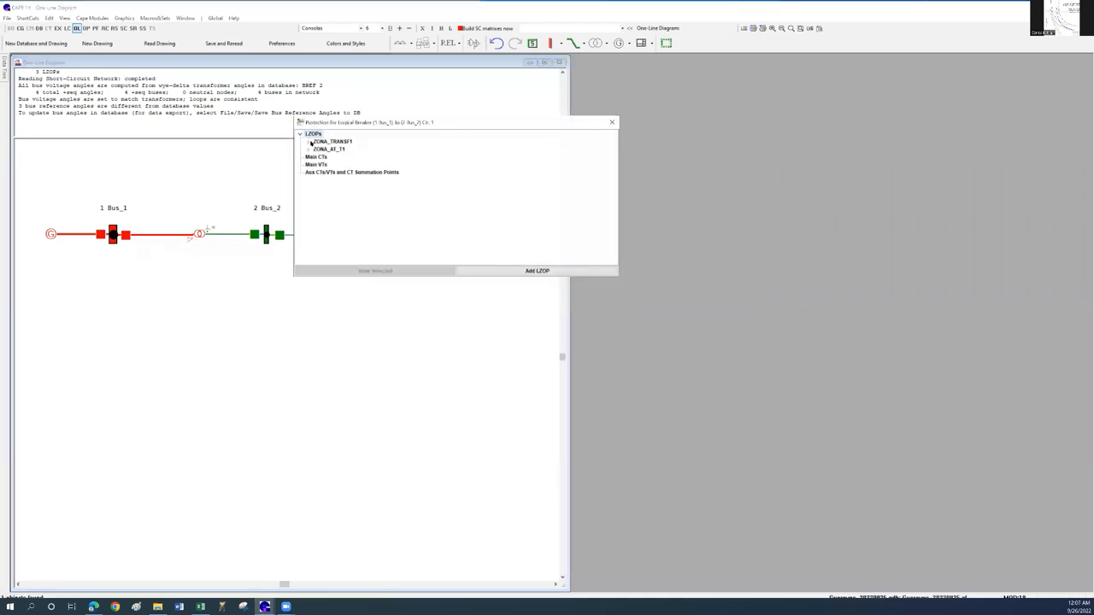
{"action": "left_click", "coordinate": [308, 140]}
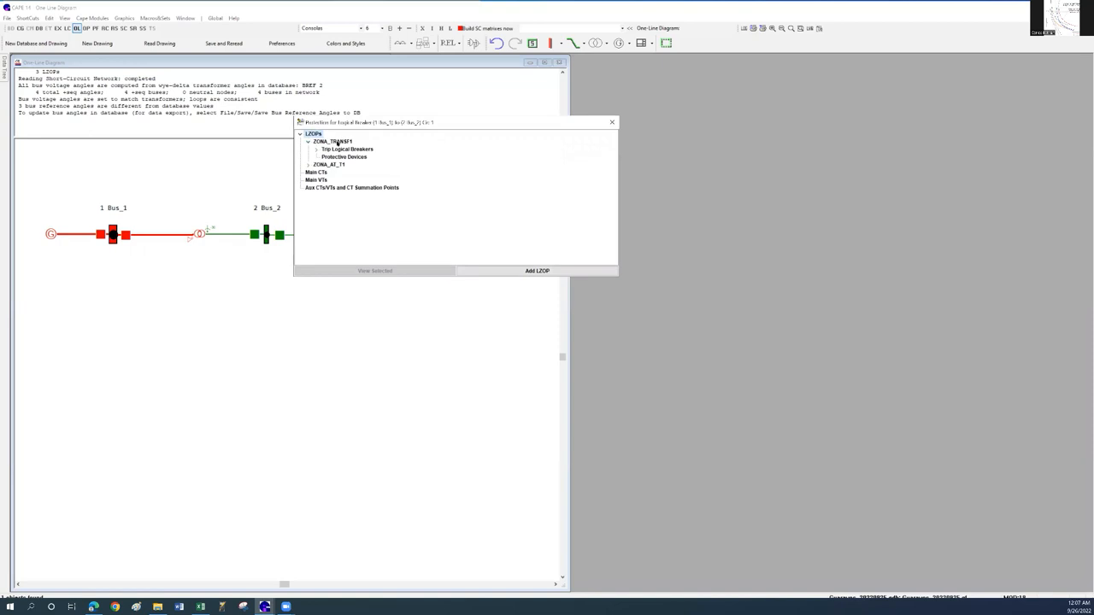
{"action": "left_click", "coordinate": [307, 164]}
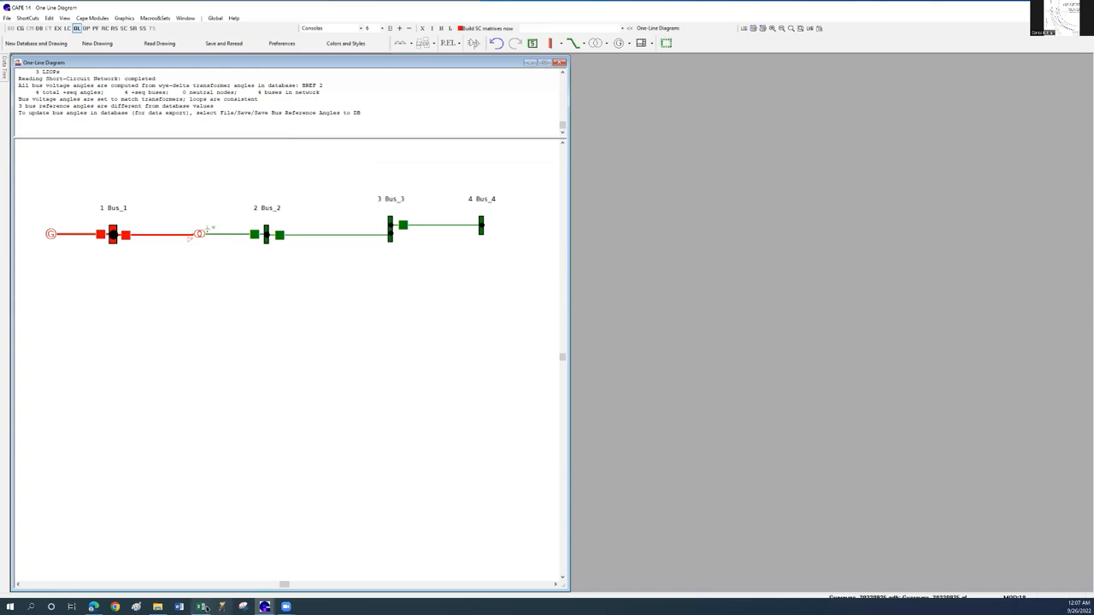
Bring the Excel substation workbook forward beside the diagram to review the CT ratio table
{"action": "left_click", "coordinate": [200, 607]}
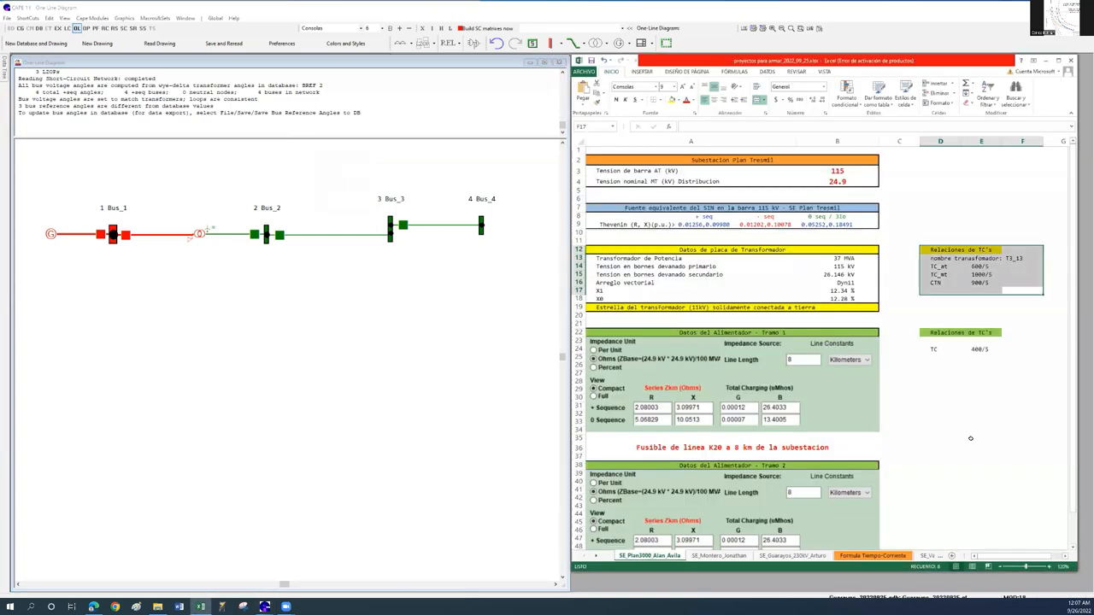
{"action": "left_click", "coordinate": [981, 438]}
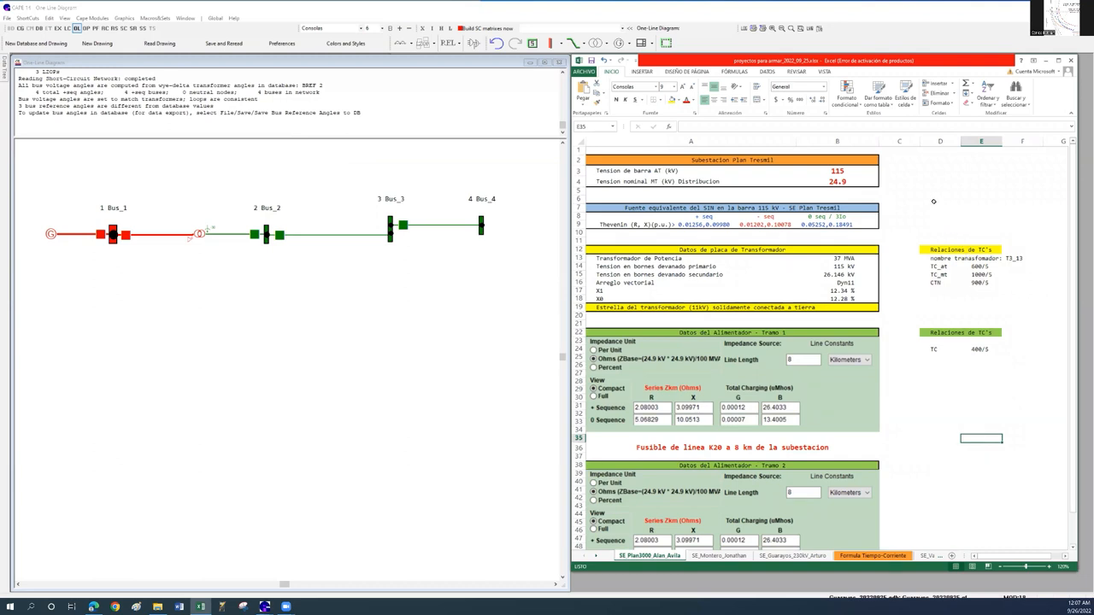
{"action": "left_click", "coordinate": [1032, 62]}
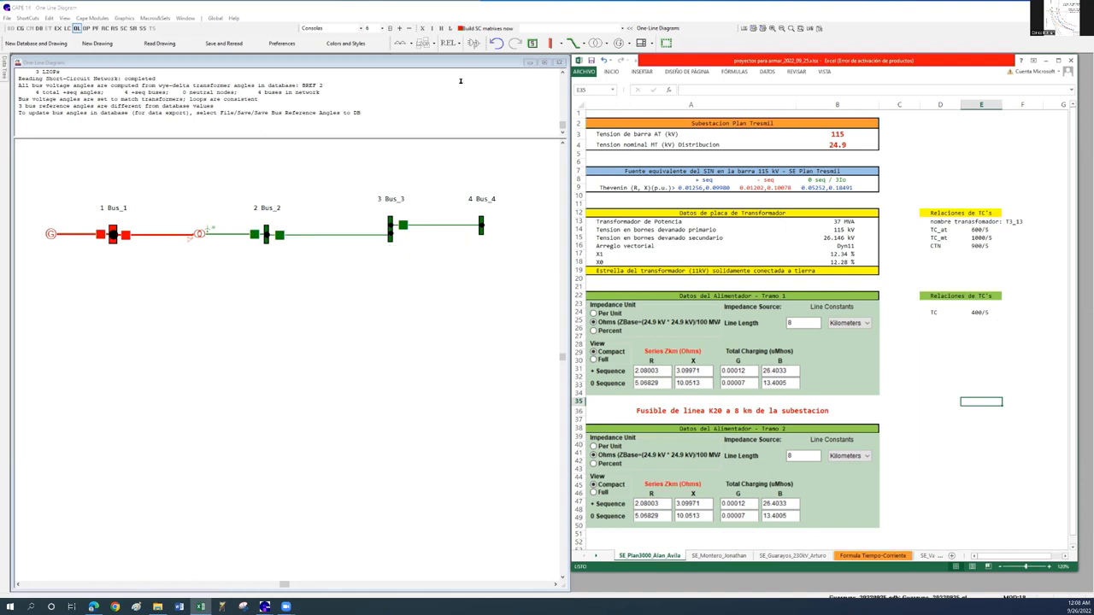
{"action": "mouse_move", "coordinate": [400, 45]}
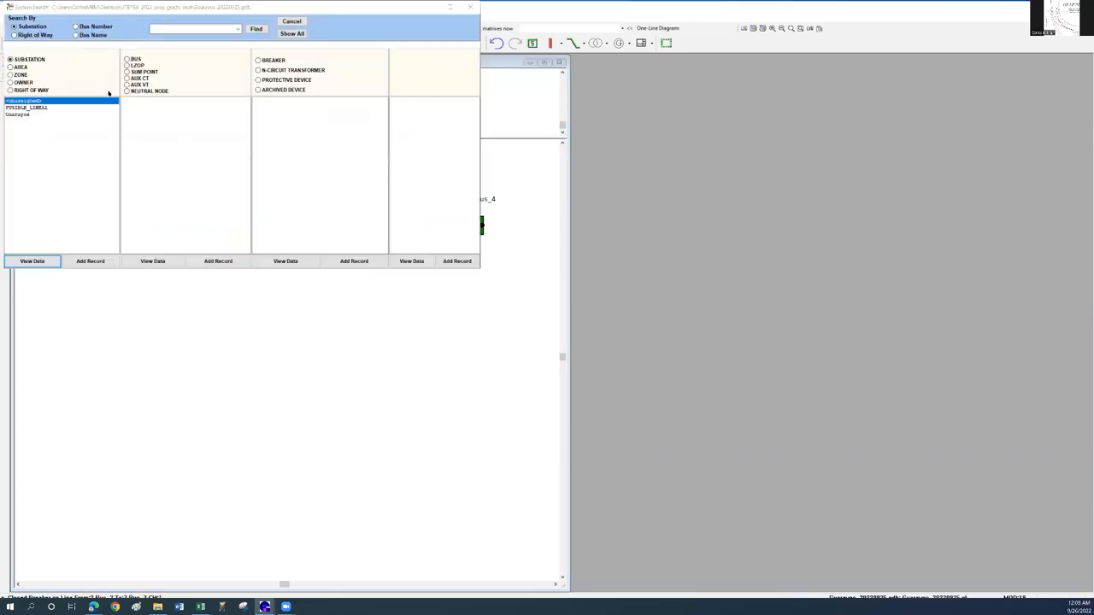
{"action": "mouse_move", "coordinate": [102, 147]}
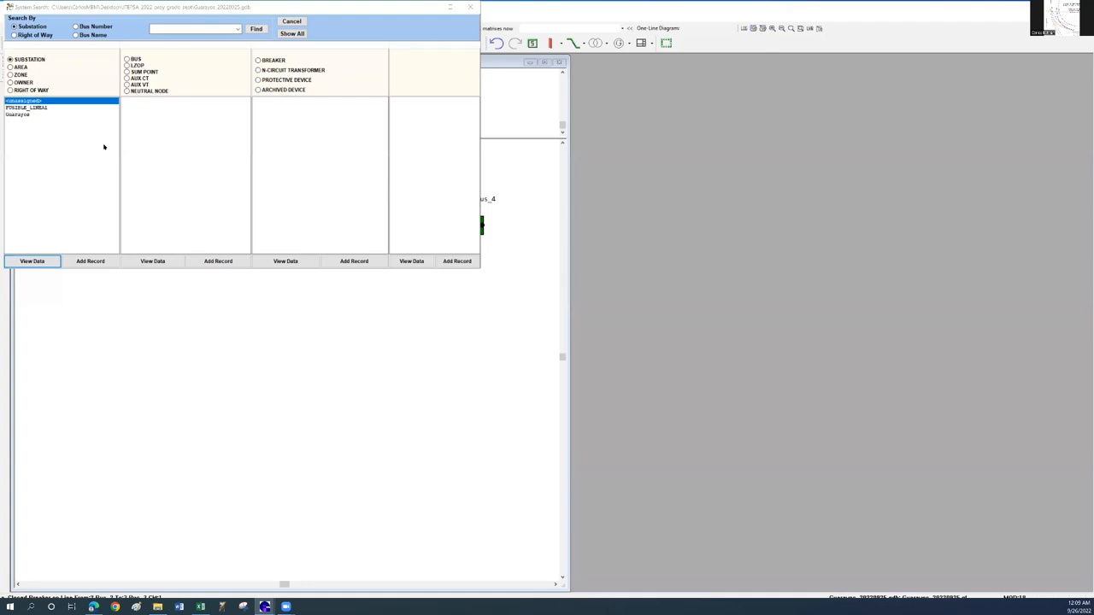
{"action": "mouse_move", "coordinate": [75, 345]}
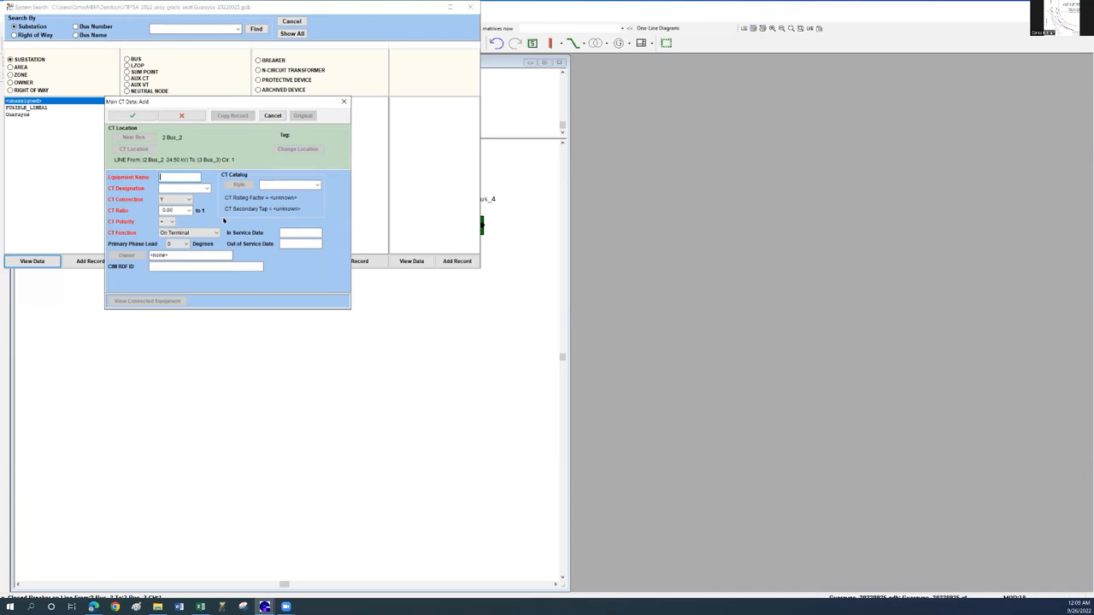
Enter the feeder CT name and designation and choose its CT function for the ZONA_ALIMENTADOR zone
{"action": "type", "text": "CT_ALIM"}
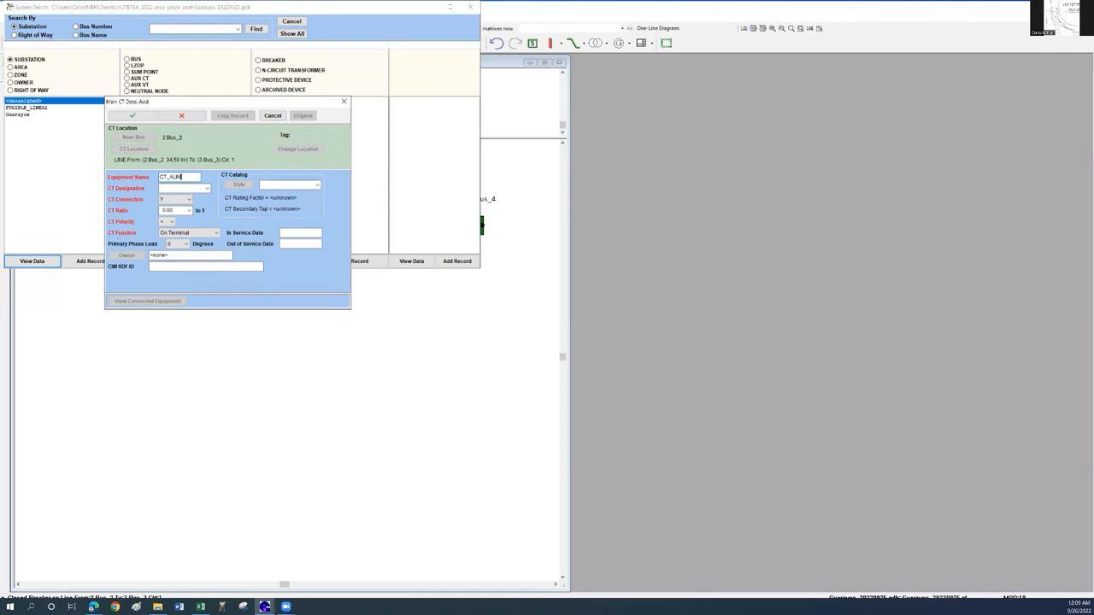
{"action": "type", "text": "EN1"}
{"action": "left_click", "coordinate": [174, 210]}
{"action": "type", "text": "80"}
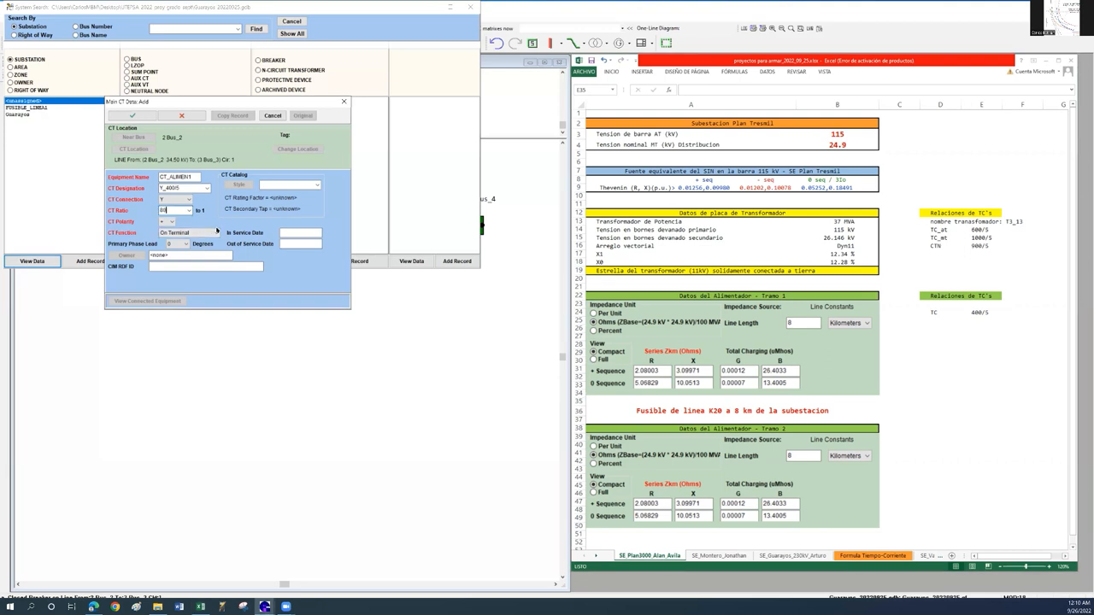
{"action": "left_click", "coordinate": [188, 232]}
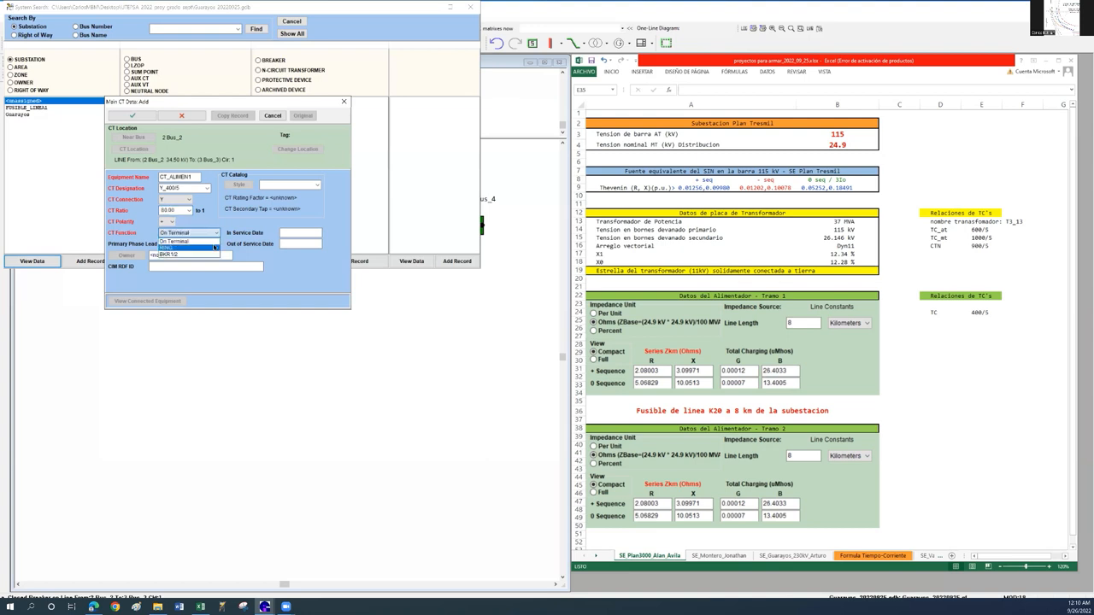
{"action": "left_click", "coordinate": [214, 255]}
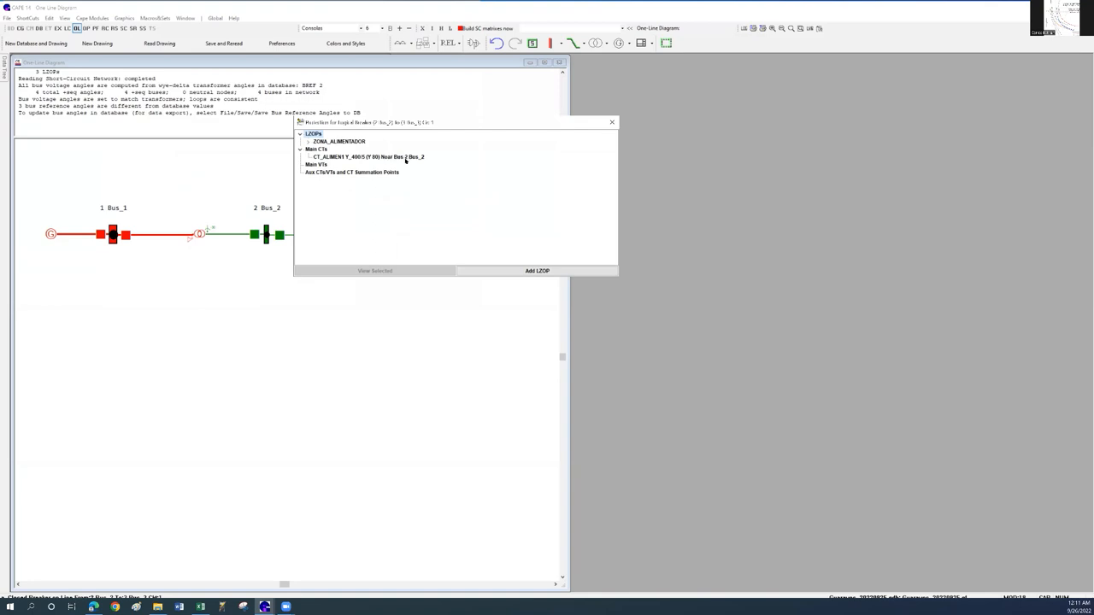
{"action": "mouse_move", "coordinate": [413, 169]}
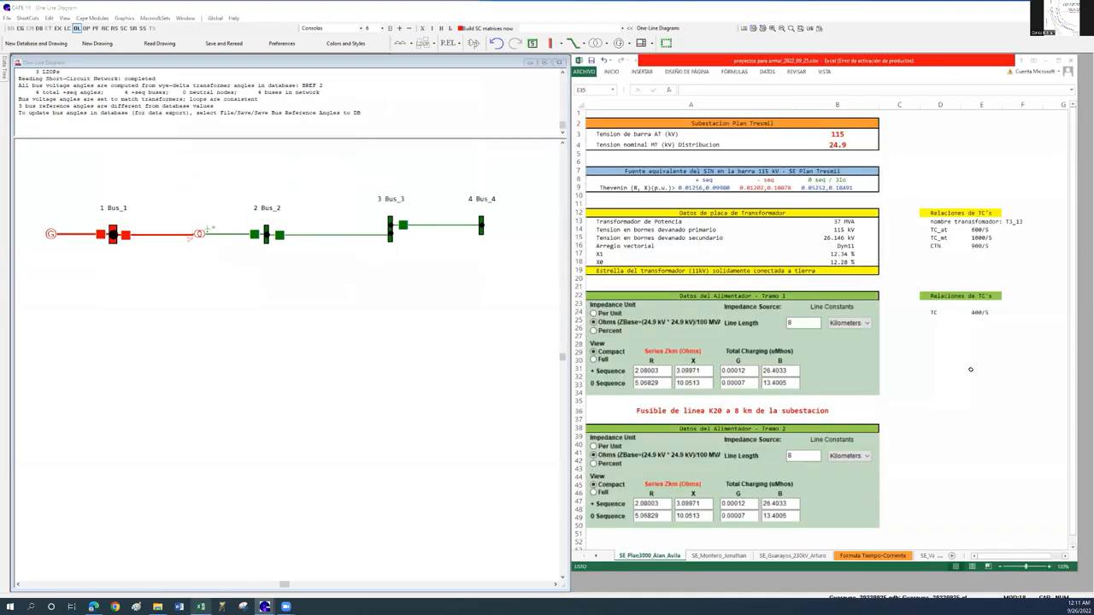
Check the transformer CT ratio values in the Excel substation data sheet
{"action": "left_click", "coordinate": [981, 402]}
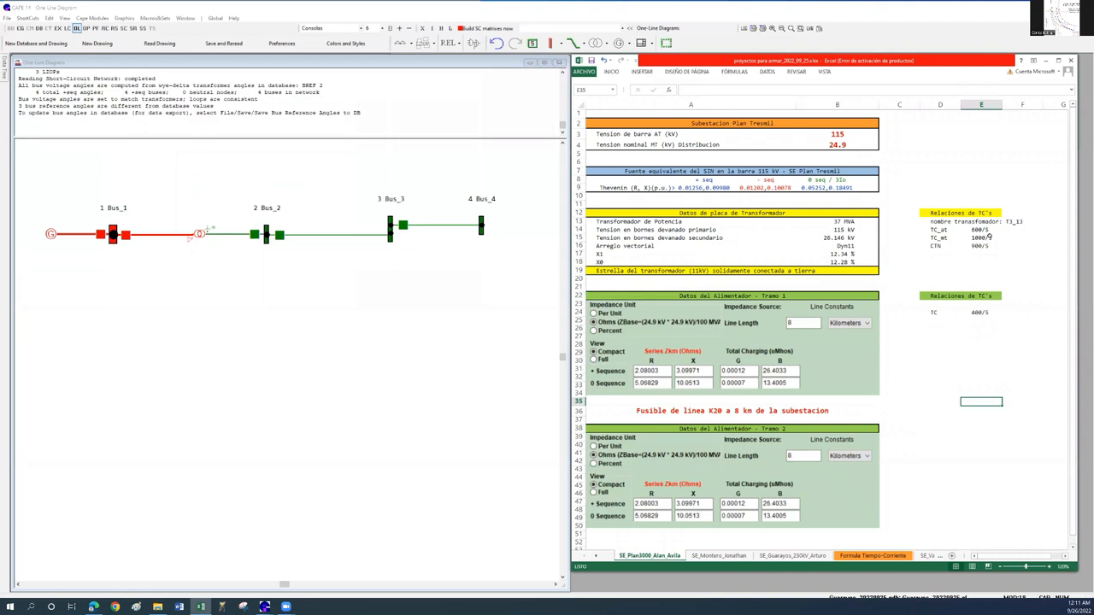
{"action": "mouse_move", "coordinate": [858, 226]}
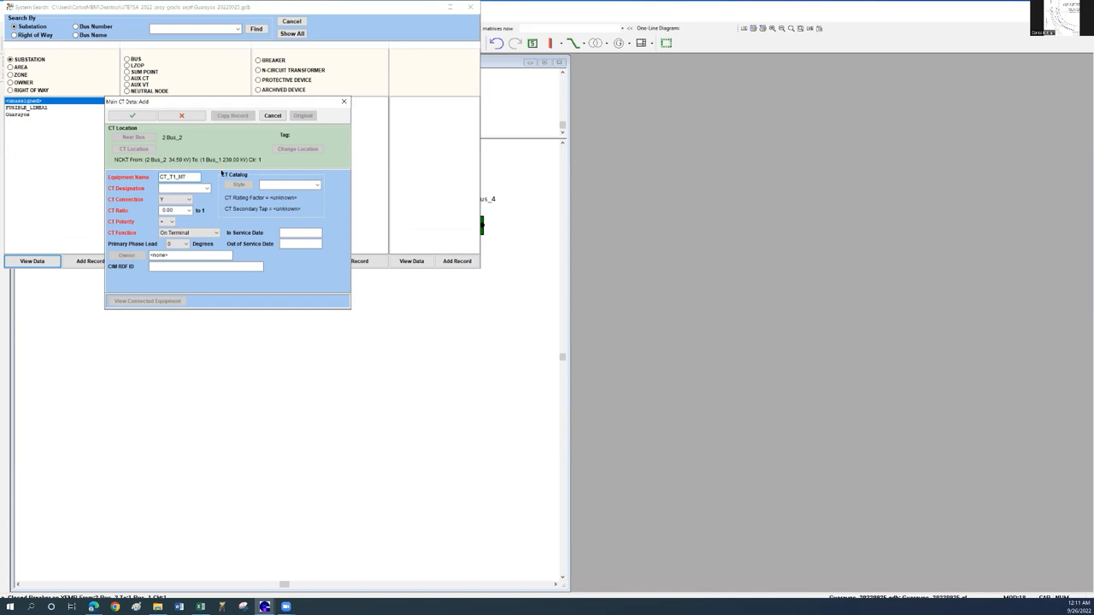
Choose the low-voltage CT designation for the transformer CT at Bus_2 from its dropdown
{"action": "left_click", "coordinate": [180, 188]}
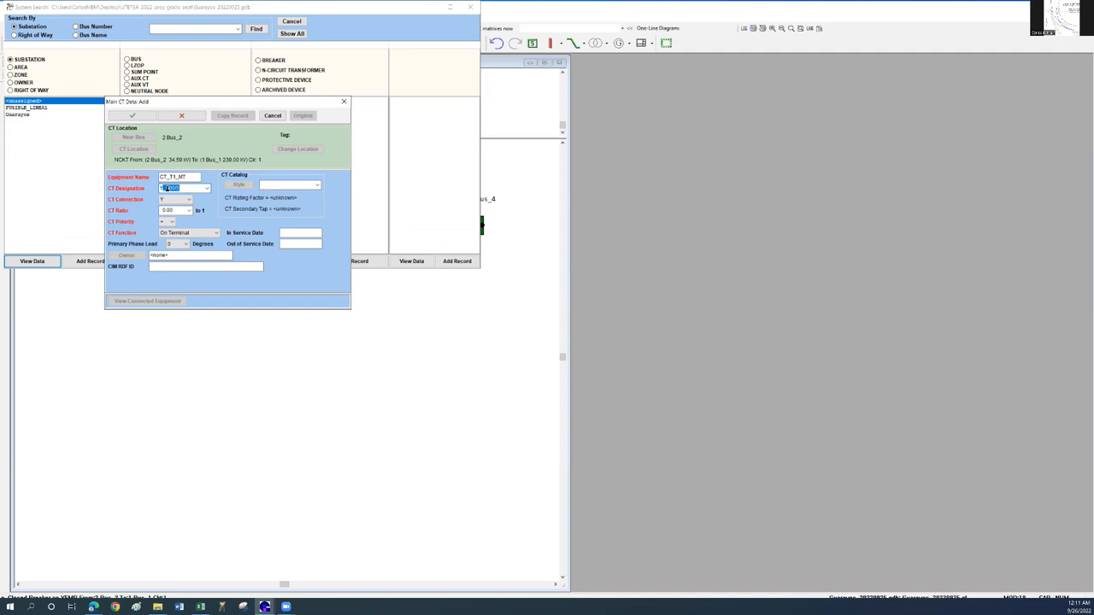
{"action": "left_click", "coordinate": [205, 188]}
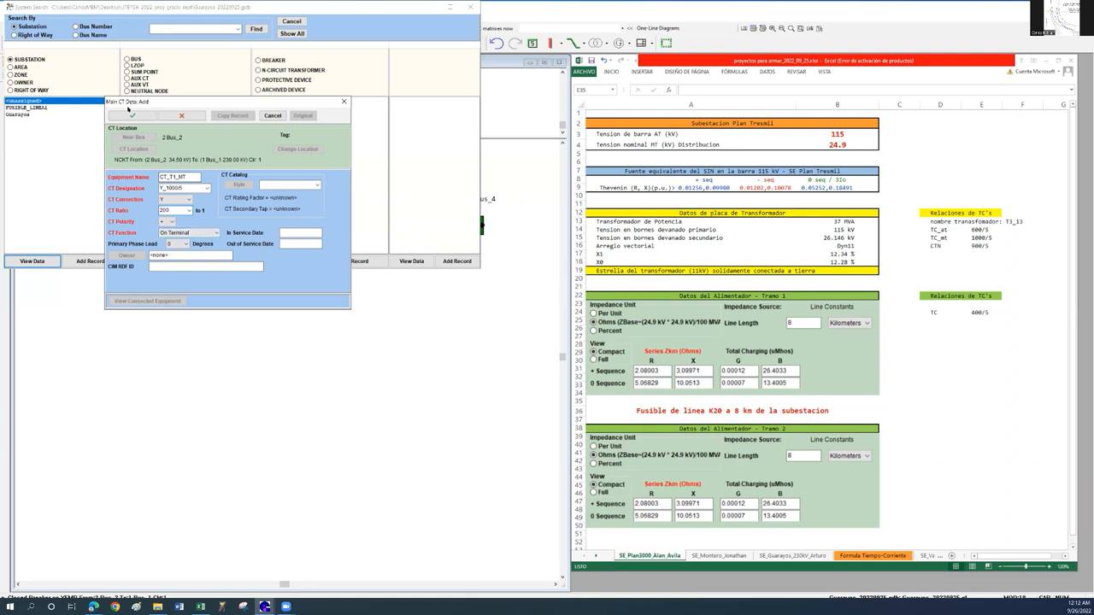
{"action": "left_click", "coordinate": [174, 210]}
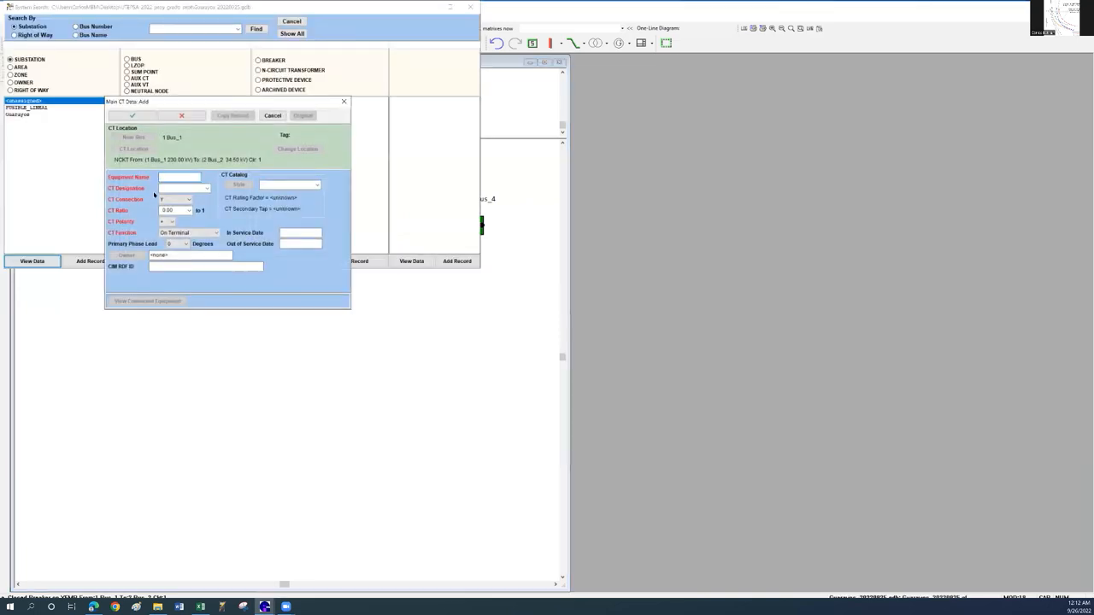
Enter the equipment name for the transformer high-voltage CT at Bus_1
{"action": "type", "text": "CT"}
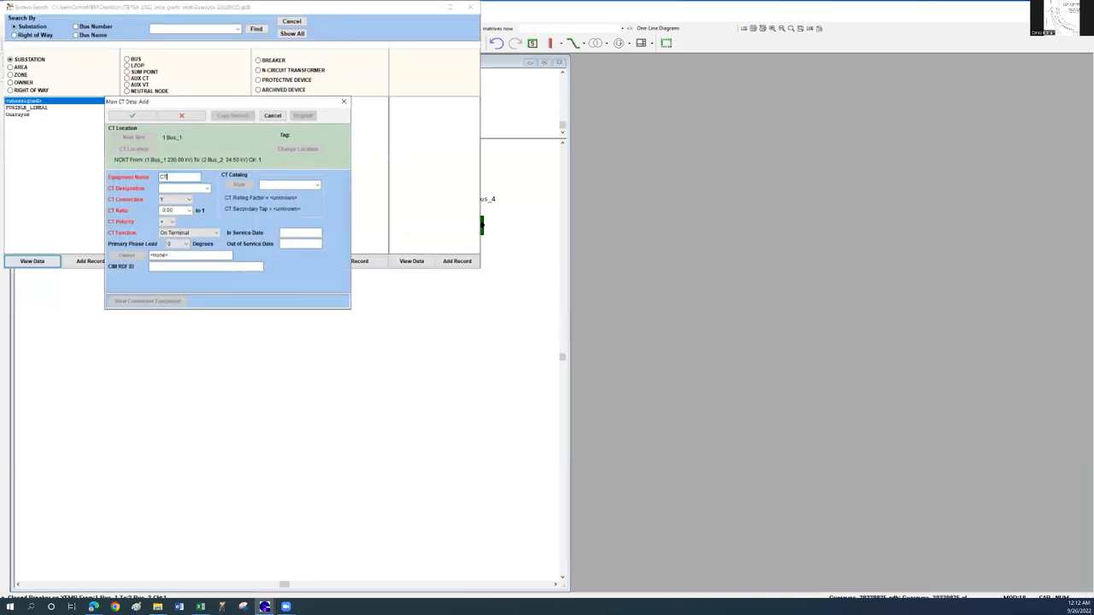
{"action": "type", "text": "_"}
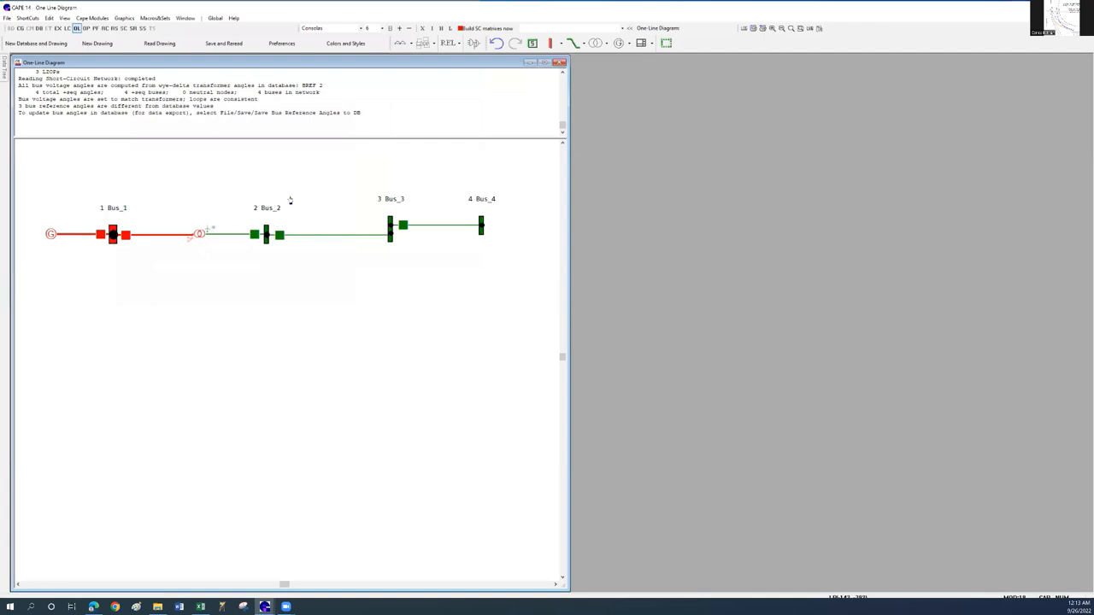
{"action": "mouse_move", "coordinate": [285, 200]}
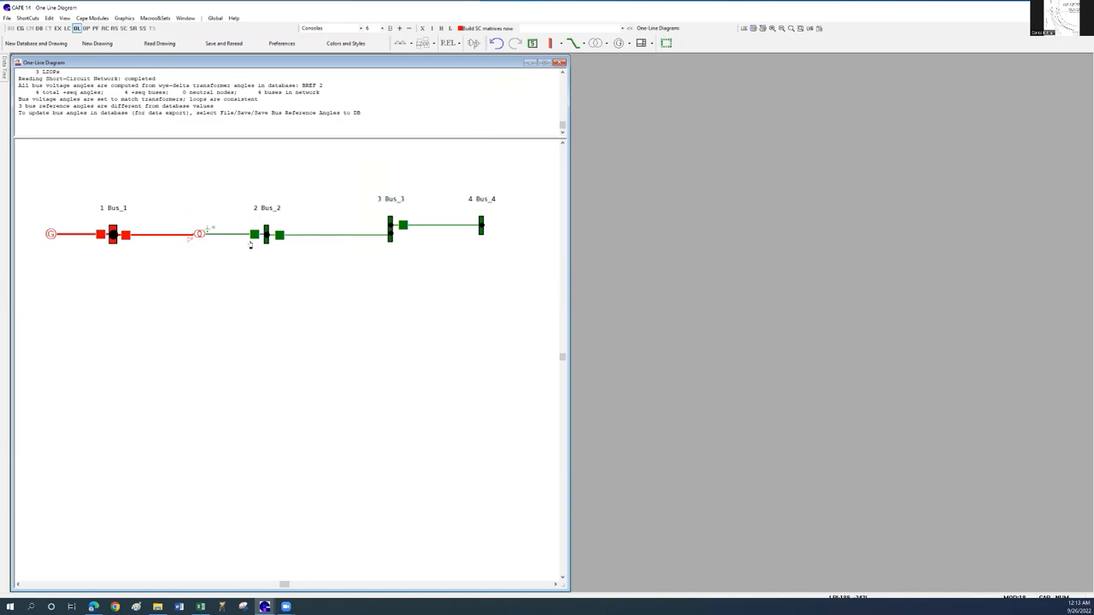
{"action": "mouse_move", "coordinate": [475, 133]}
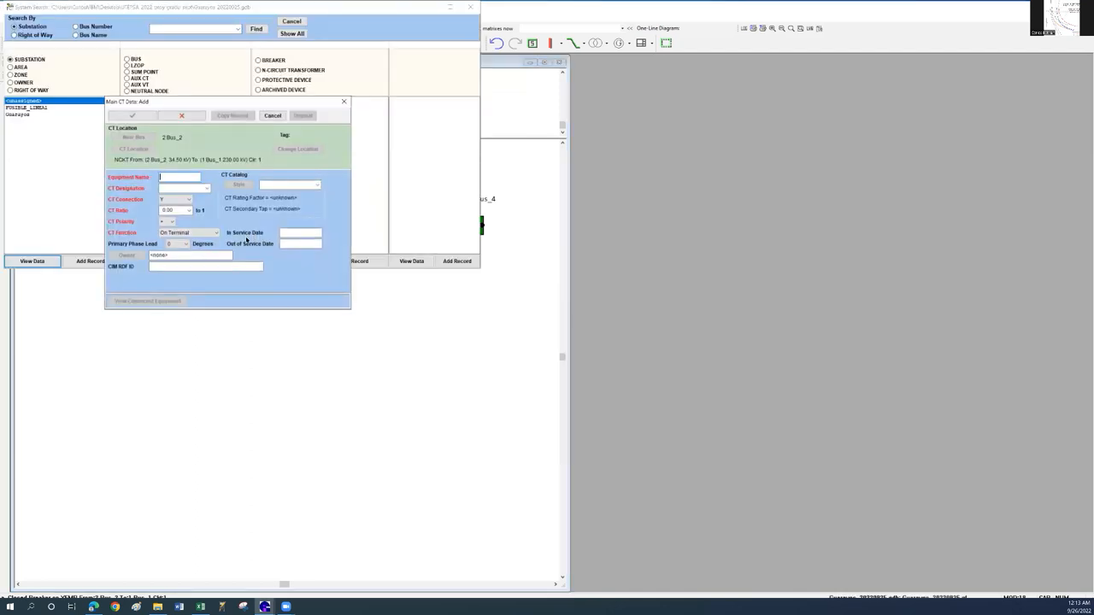
Name the transformer neutral CT at Bus_2 and enter its NEUTRO_5 designation
{"action": "type", "text": "CTN_T1"}
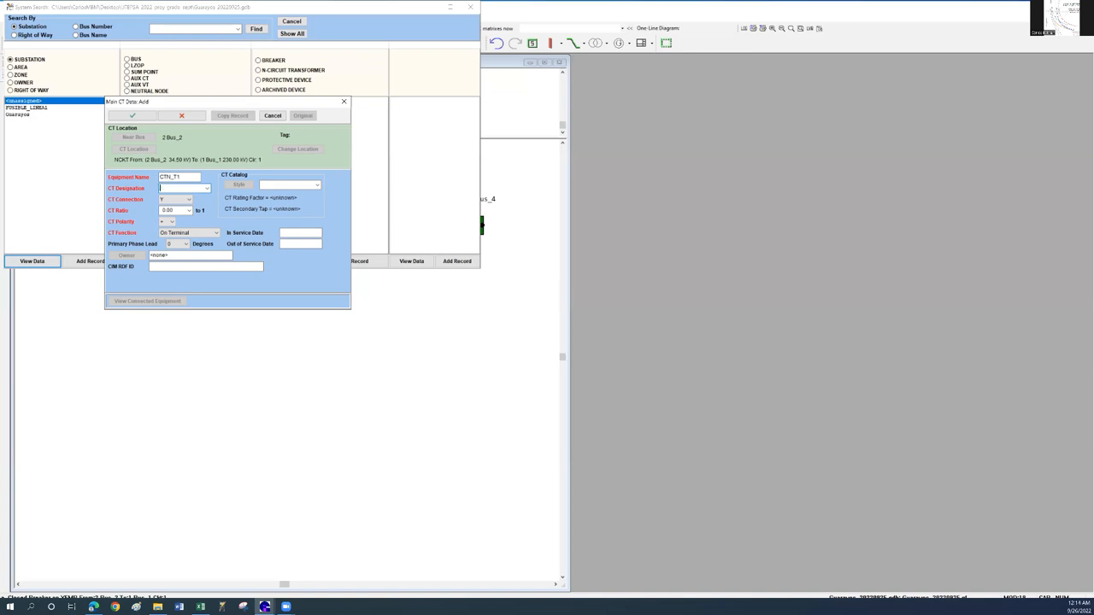
{"action": "type", "text": "NEUTRO"}
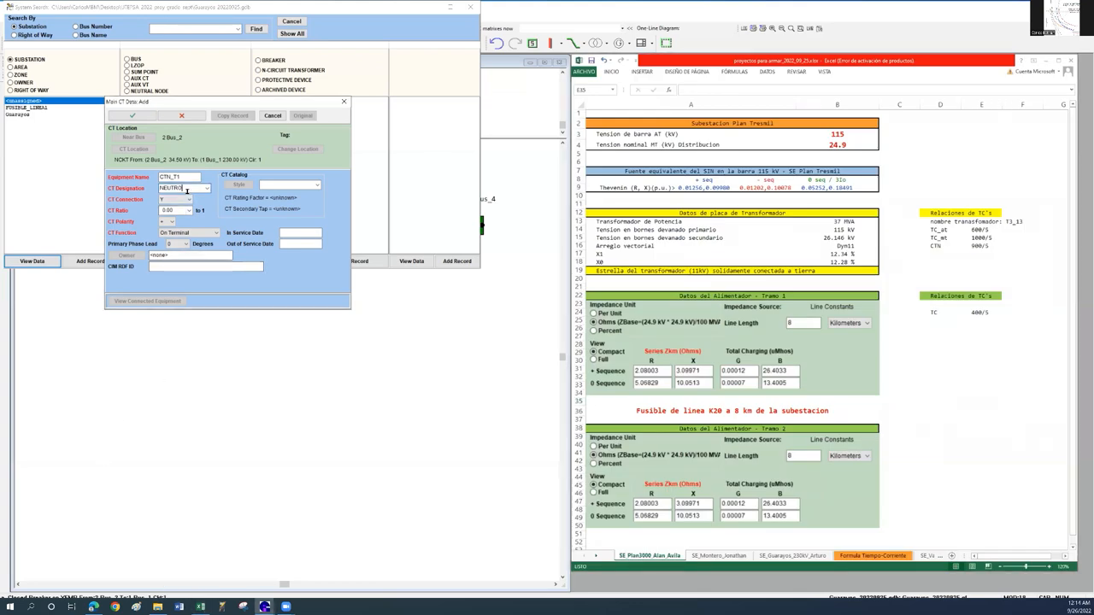
{"action": "type", "text": "NEUTRO_5"}
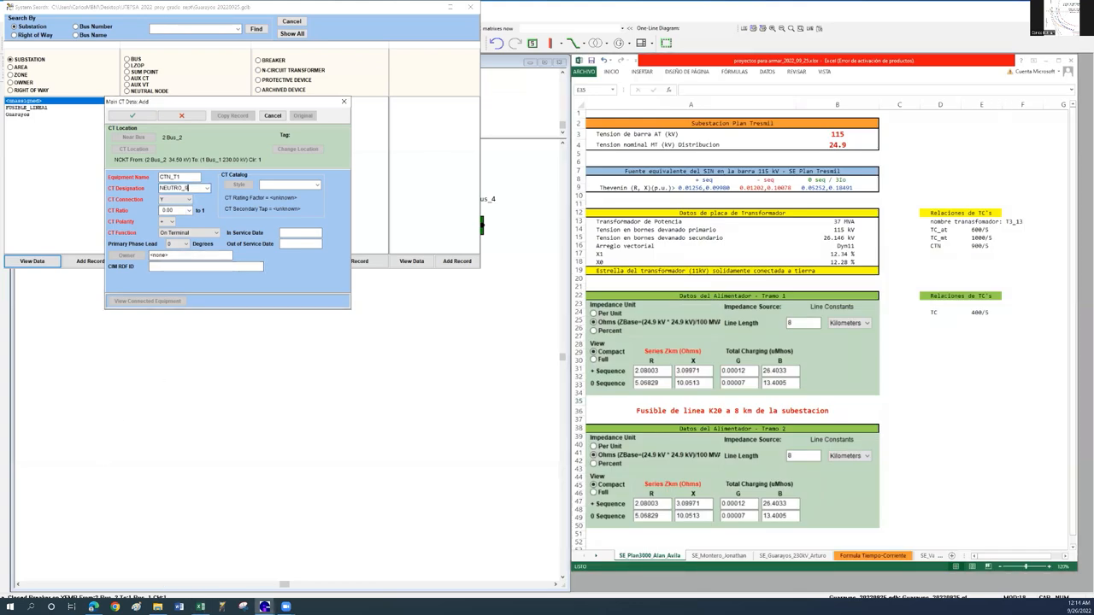